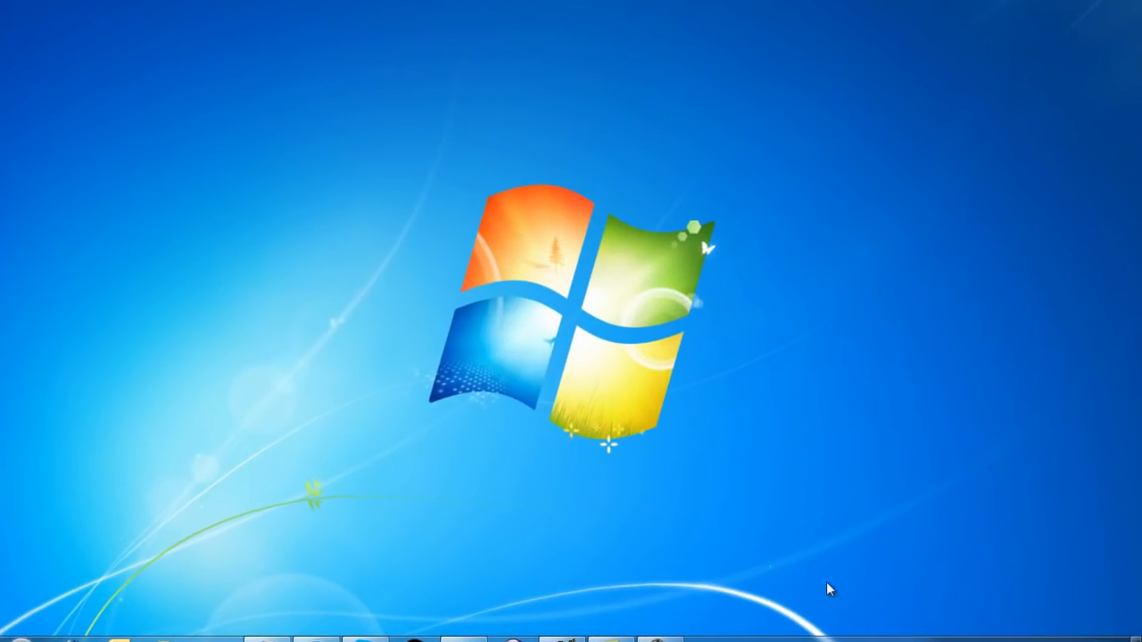
{"action": "mouse_move", "coordinate": [921, 600]}
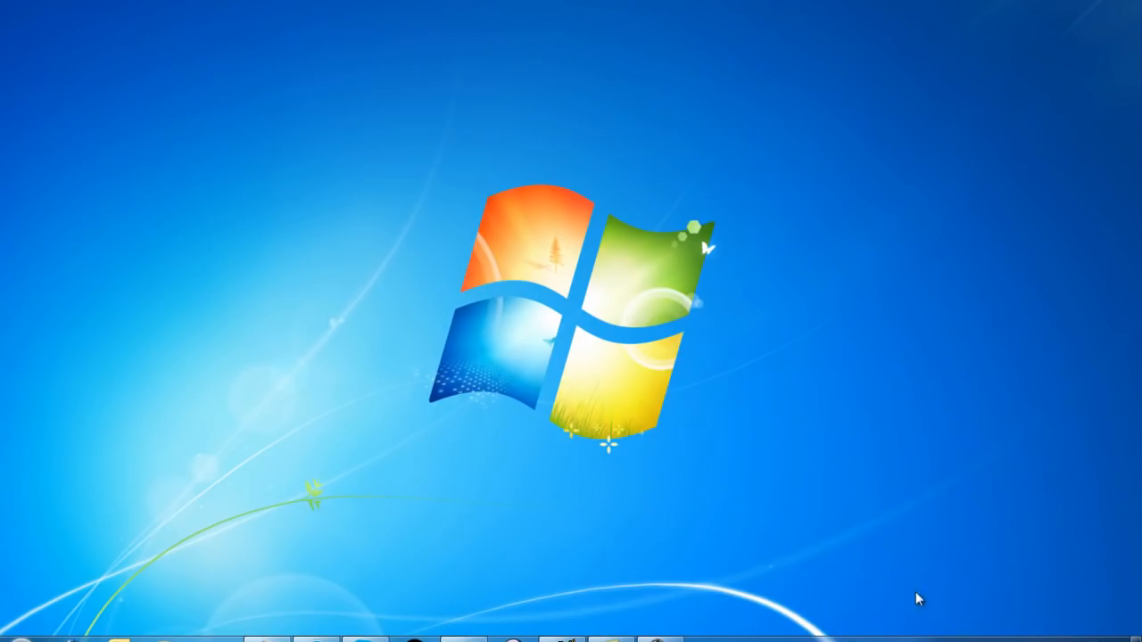
{"action": "mouse_move", "coordinate": [692, 461]}
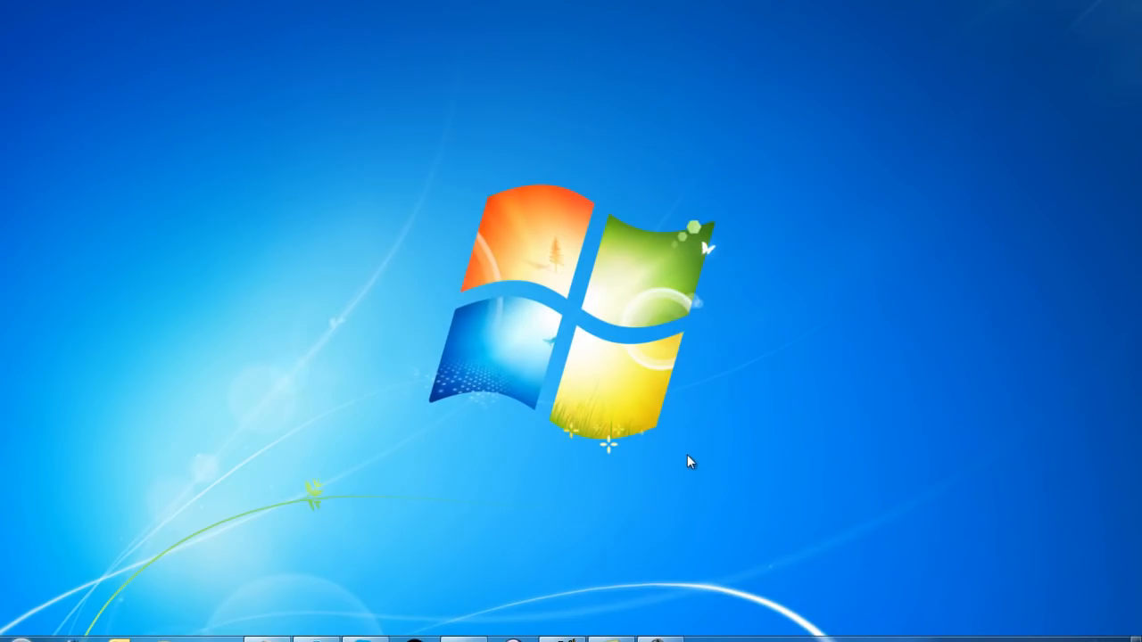
{"action": "mouse_move", "coordinate": [823, 525]}
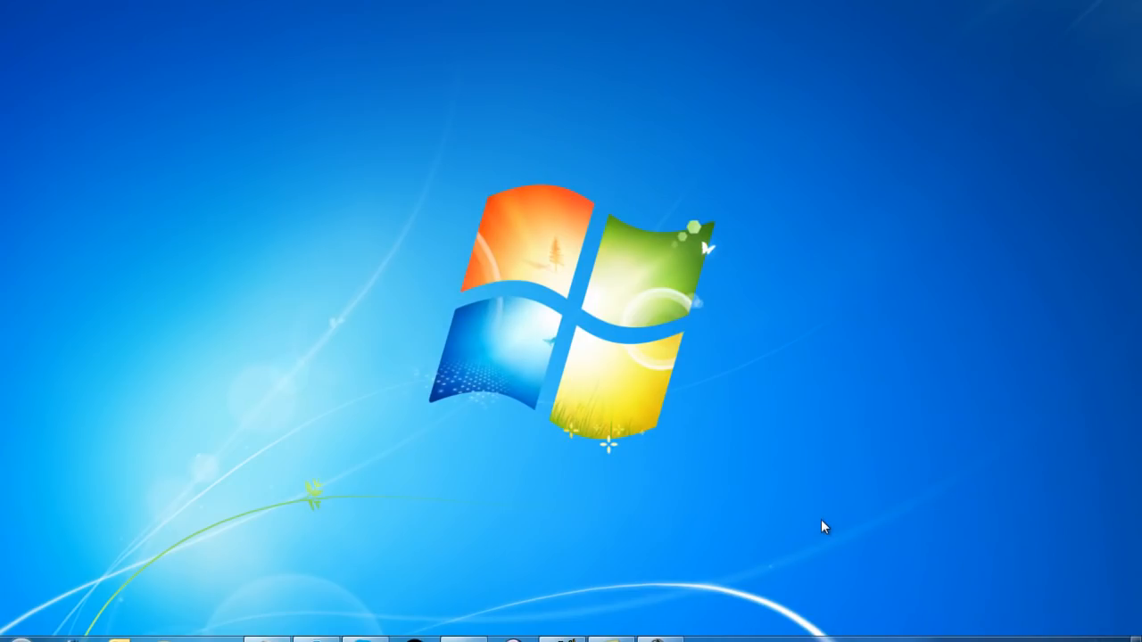
{"action": "mouse_move", "coordinate": [889, 514]}
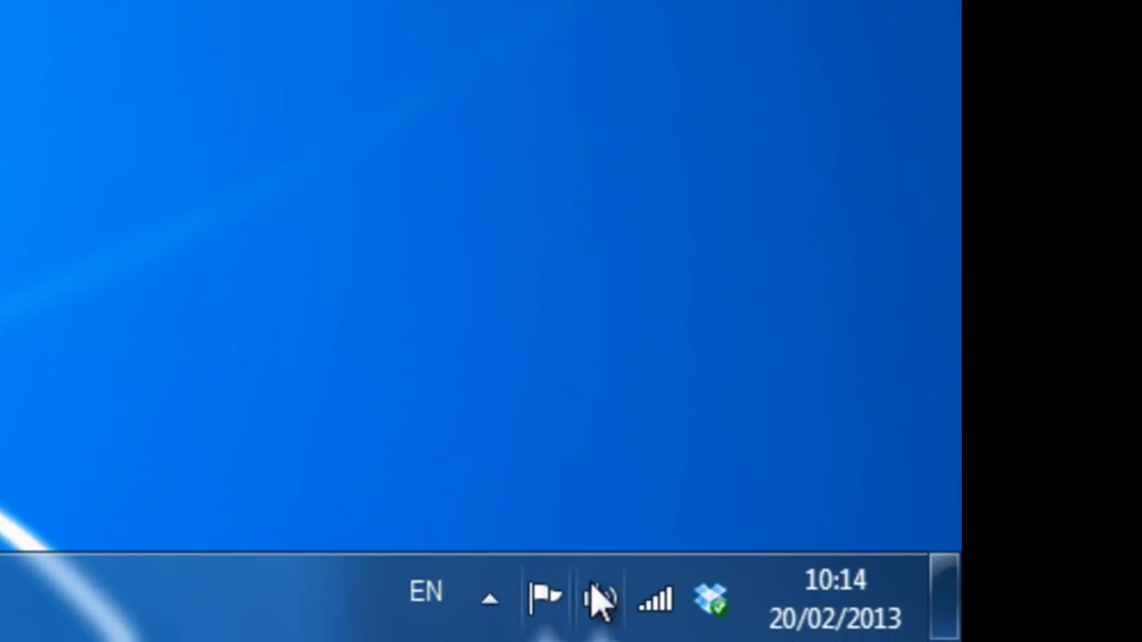
Show the playback devices list from the tray speaker icon
{"action": "right_click", "coordinate": [599, 598]}
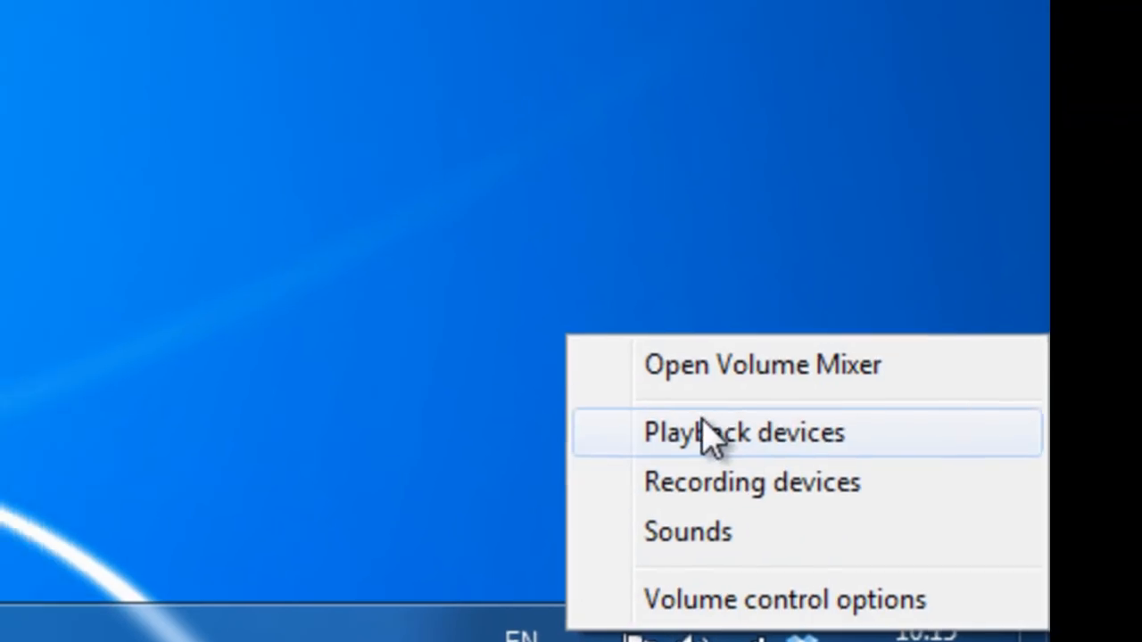
{"action": "left_click", "coordinate": [742, 432]}
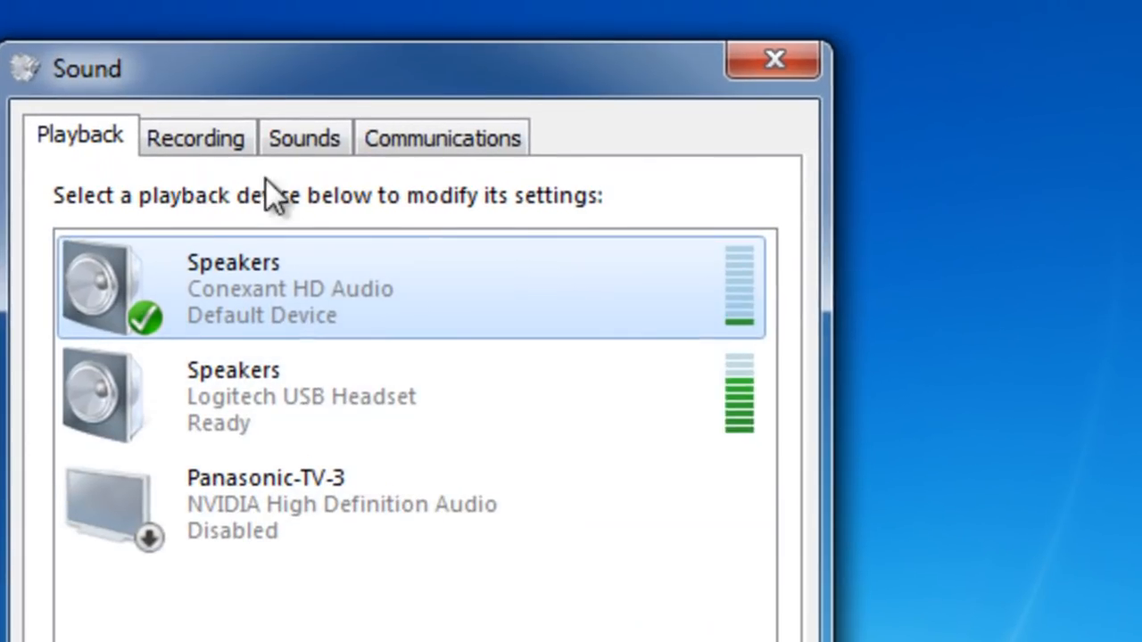
List recording devices including disabled ones and bring up Stereo Mix options
{"action": "left_click", "coordinate": [194, 137]}
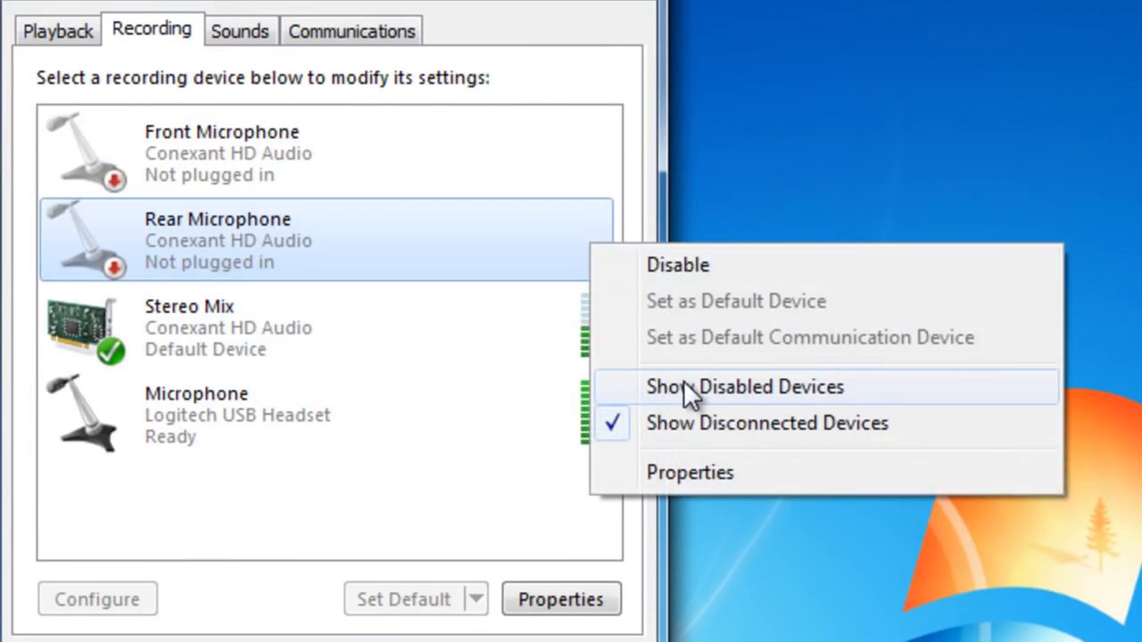
{"action": "left_click", "coordinate": [748, 386]}
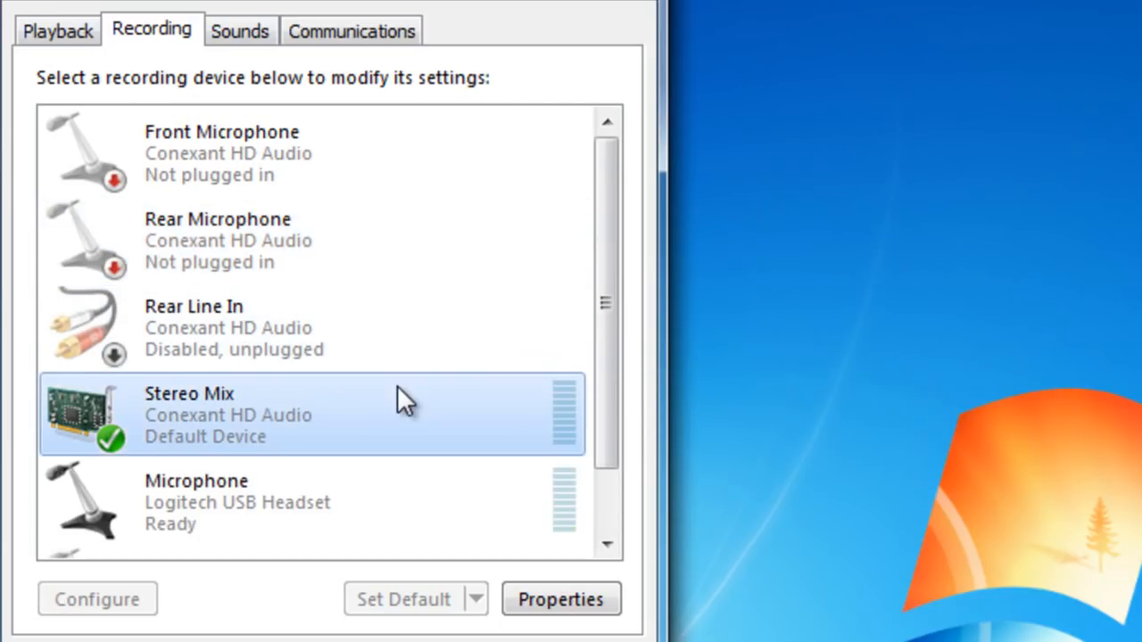
{"action": "scroll", "scroll_direction": "down", "scroll_amount": 3}
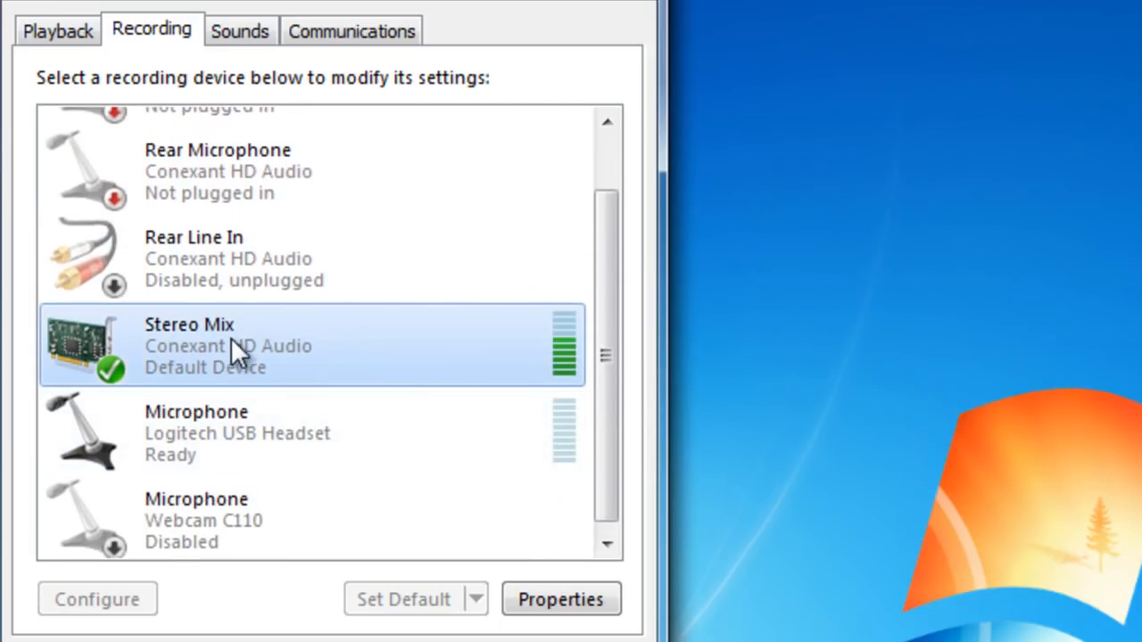
{"action": "right_click", "coordinate": [235, 348]}
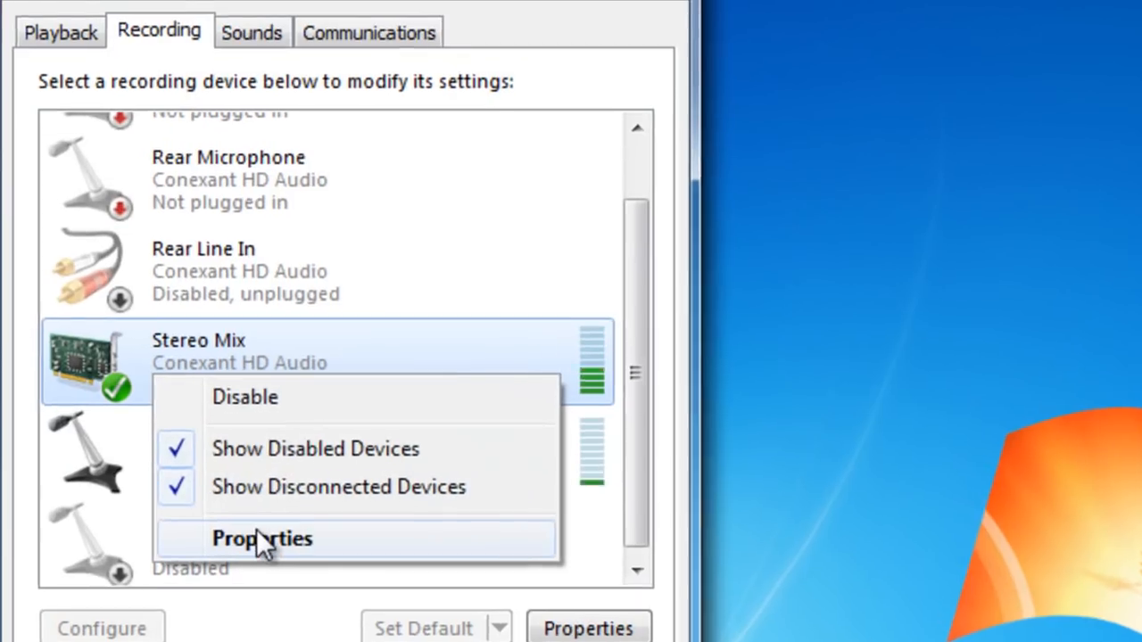
Set Stereo Mix to Listen through Speakers (Logitech USB Headset) and confirm
{"action": "left_click", "coordinate": [263, 538]}
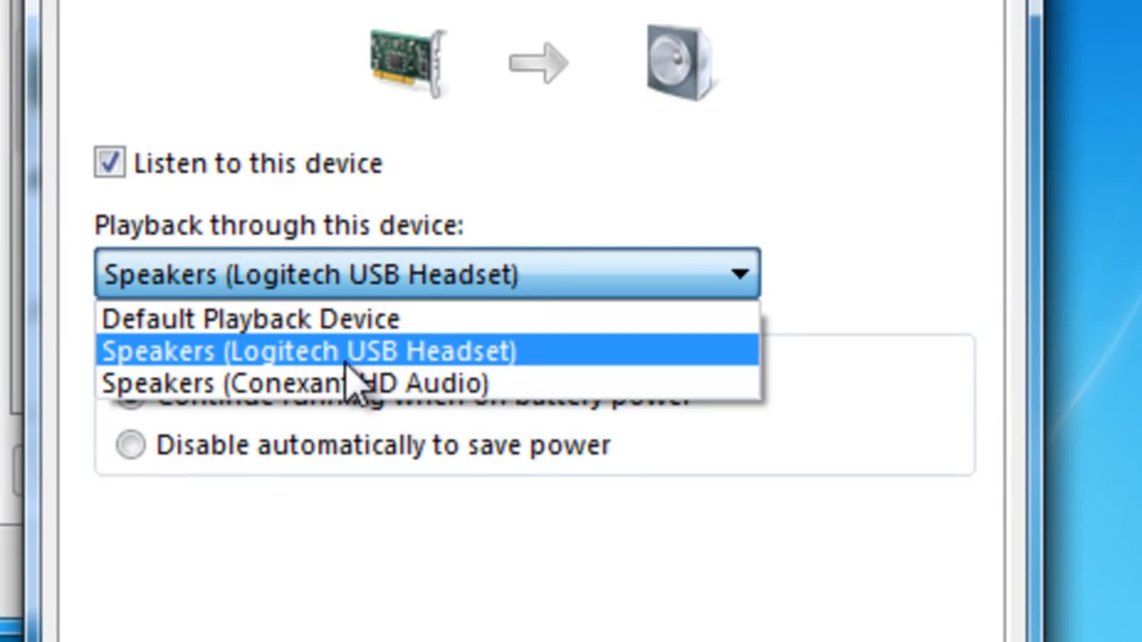
{"action": "left_click", "coordinate": [307, 350]}
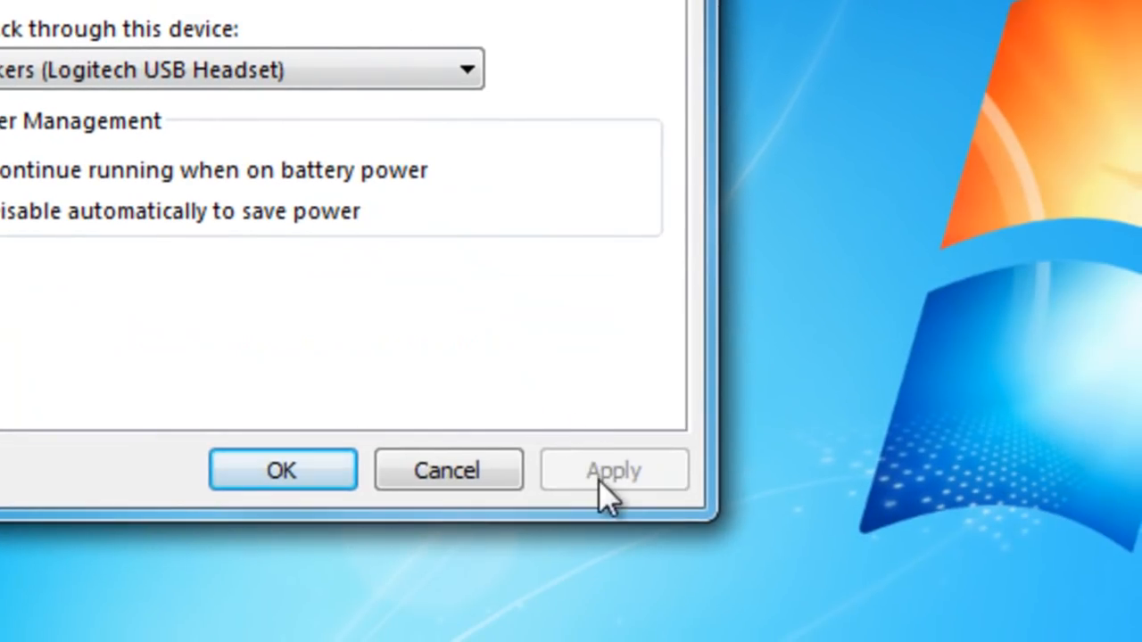
{"action": "mouse_move", "coordinate": [282, 468]}
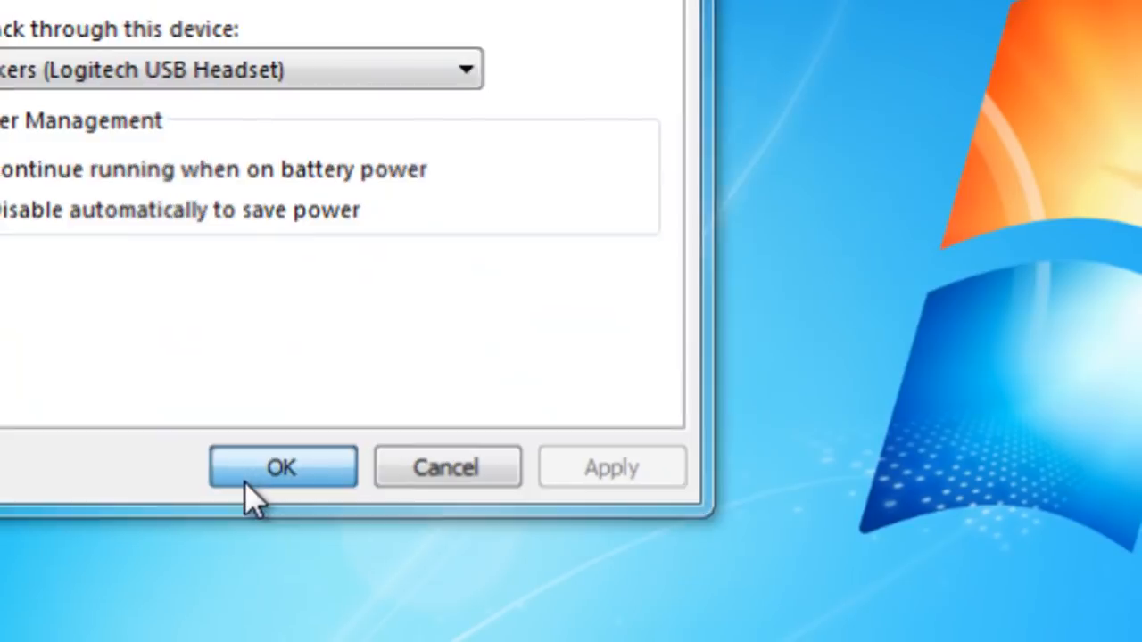
{"action": "left_click", "coordinate": [282, 467]}
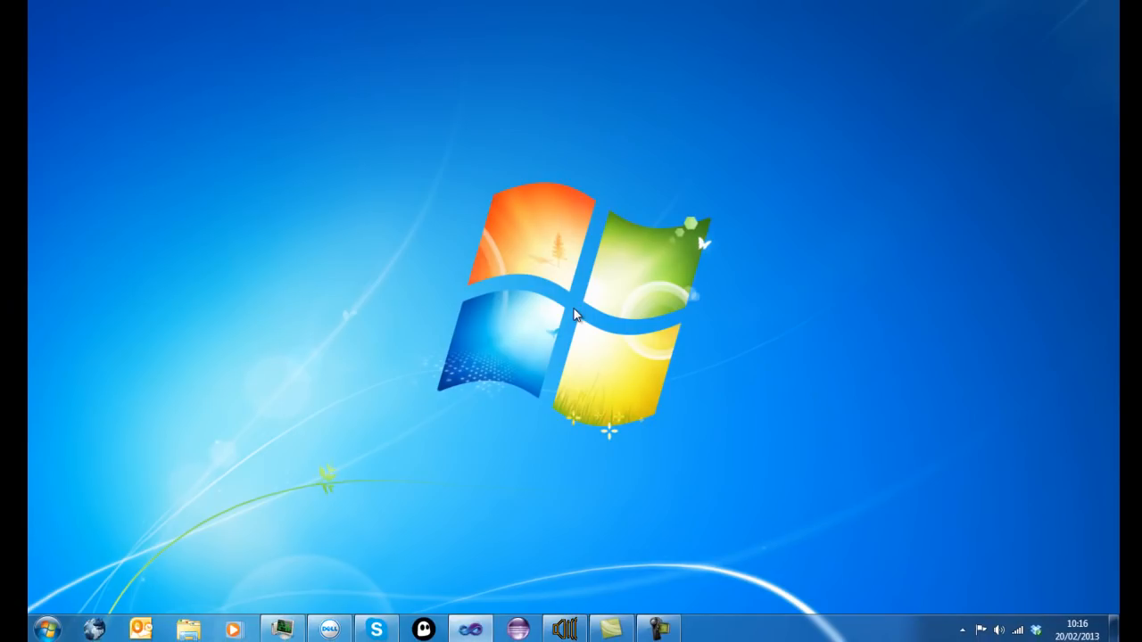
{"action": "mouse_move", "coordinate": [575, 314]}
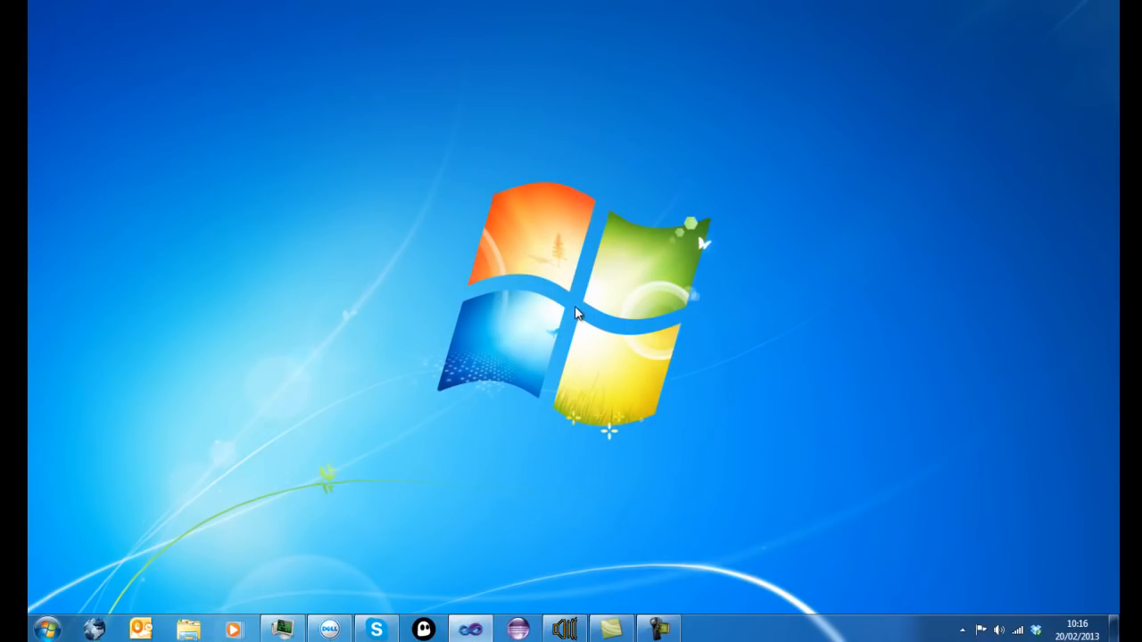